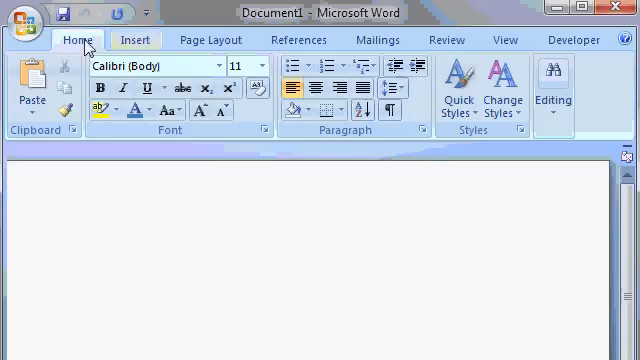
pyautogui.moveTo(135, 39)
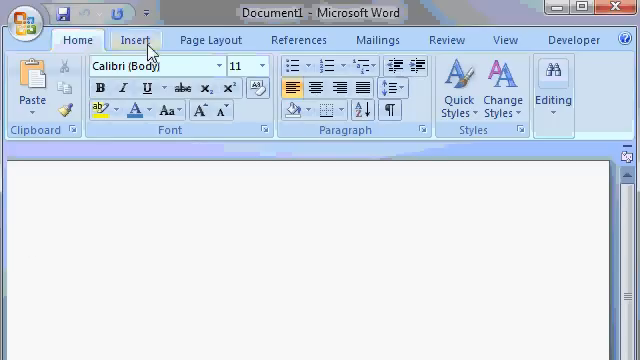
# Browse the Insert, Review and View tabs, then return to the Home tab.
pyautogui.click(211, 39)
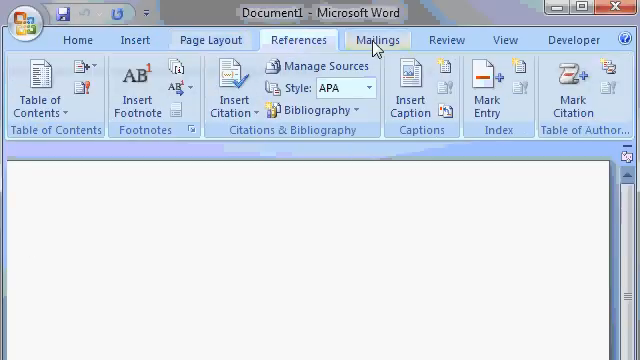
pyautogui.click(445, 40)
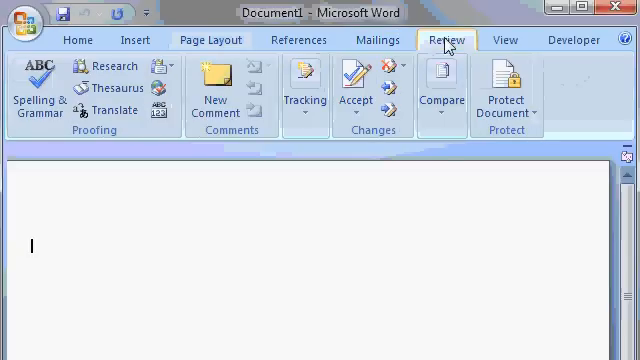
pyautogui.click(506, 40)
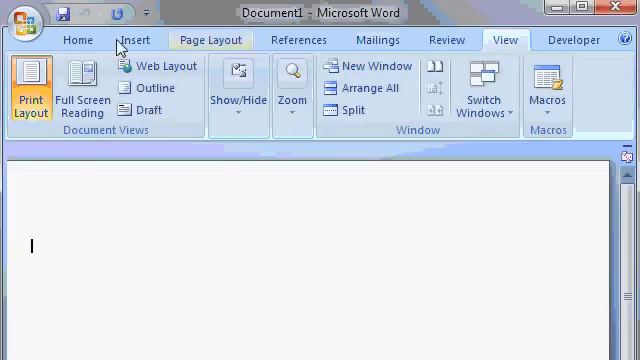
pyautogui.click(76, 40)
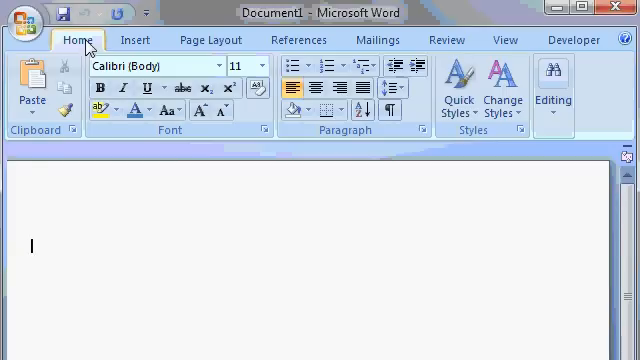
pyautogui.moveTo(86, 44)
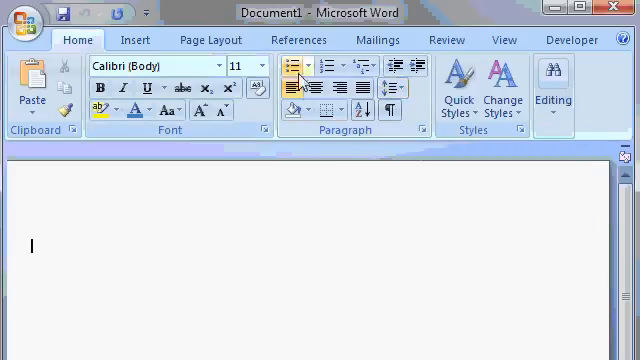
pyautogui.moveTo(362, 89)
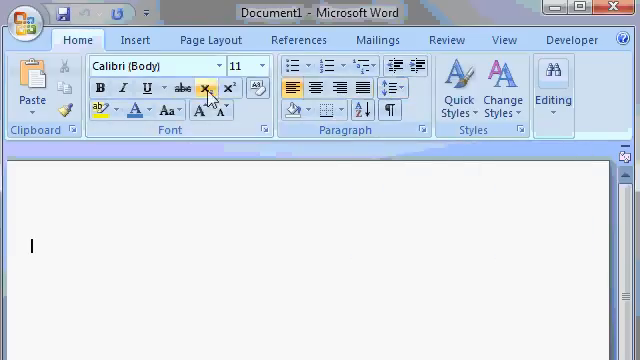
# Apply Center alignment to the empty first paragraph.
pyautogui.click(122, 89)
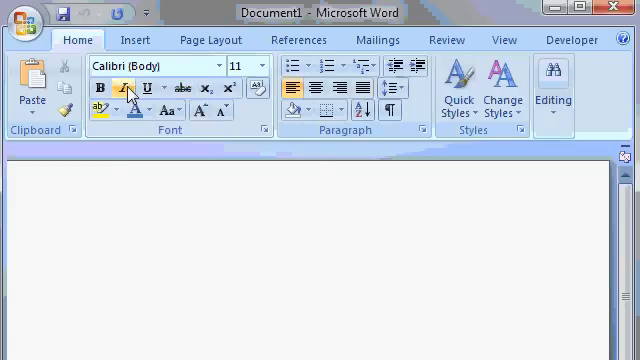
pyautogui.click(123, 90)
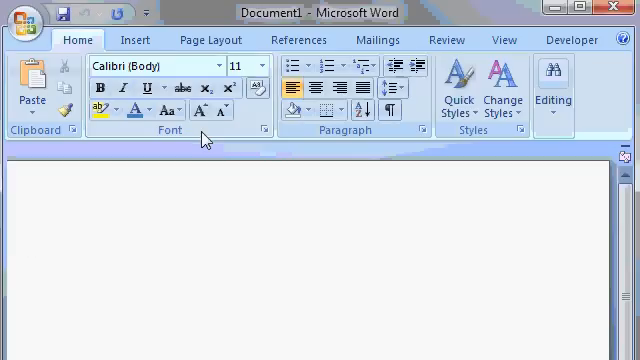
pyautogui.click(35, 244)
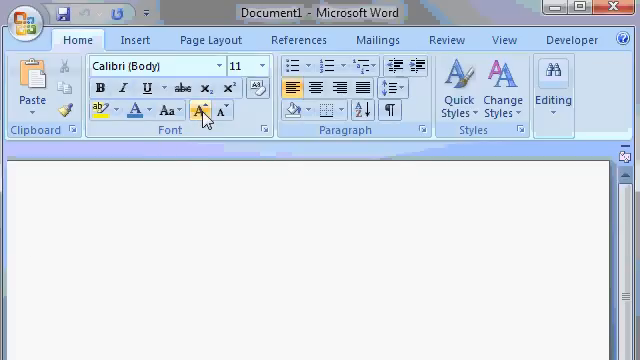
pyautogui.moveTo(204, 110)
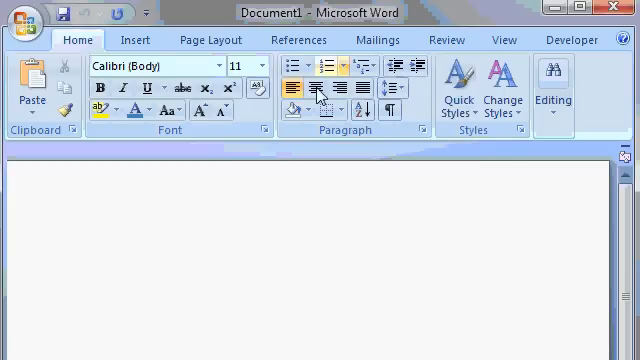
pyautogui.moveTo(312, 86)
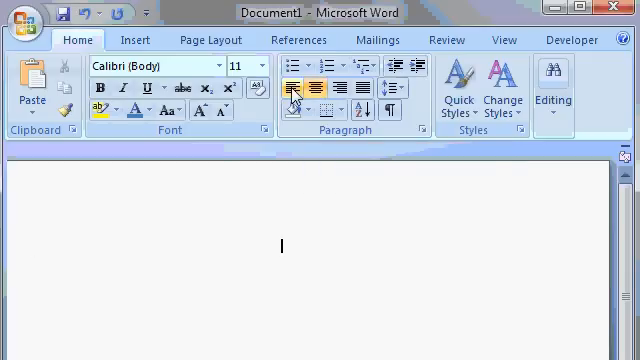
pyautogui.moveTo(291, 88)
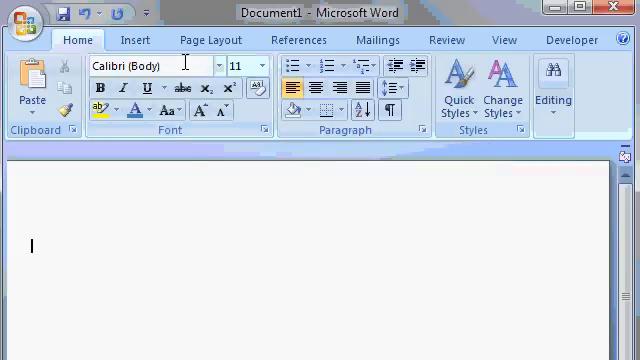
pyautogui.moveTo(210, 64)
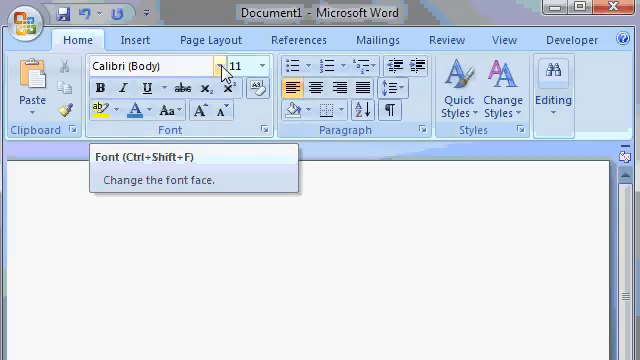
# Switch the empty paragraph to Align Text Left, keeping Calibri 11 pt.
pyautogui.click(221, 65)
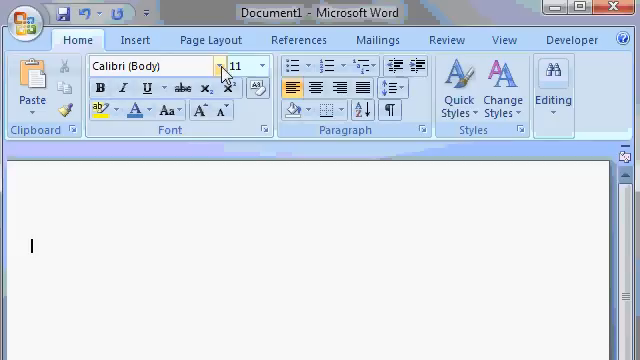
pyautogui.moveTo(153, 90)
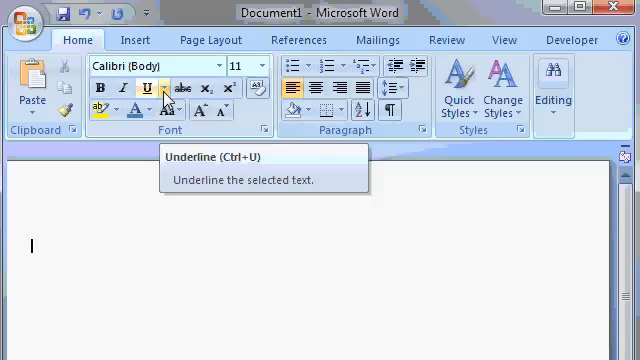
pyautogui.click(166, 92)
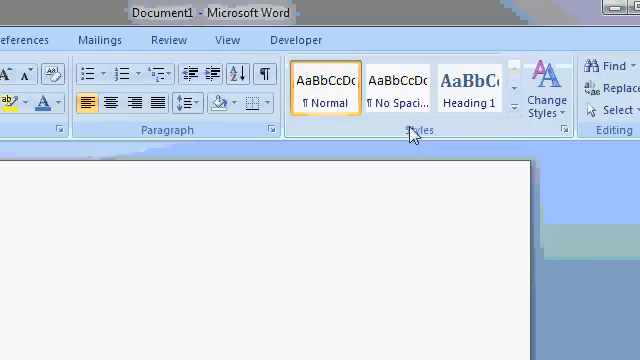
pyautogui.click(461, 90)
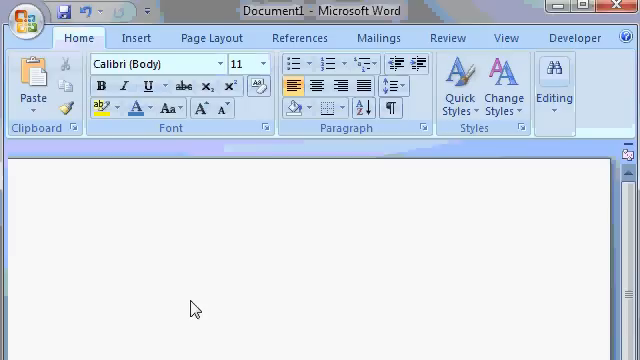
pyautogui.click(32, 244)
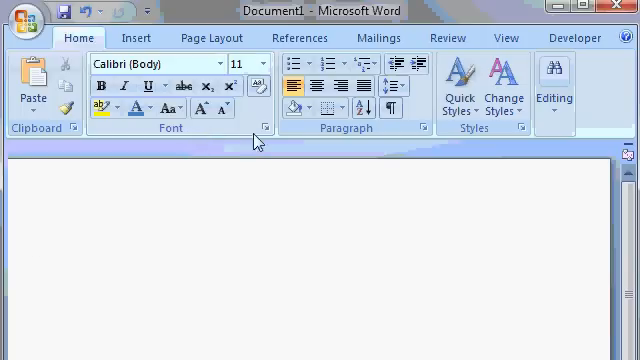
pyautogui.moveTo(267, 127)
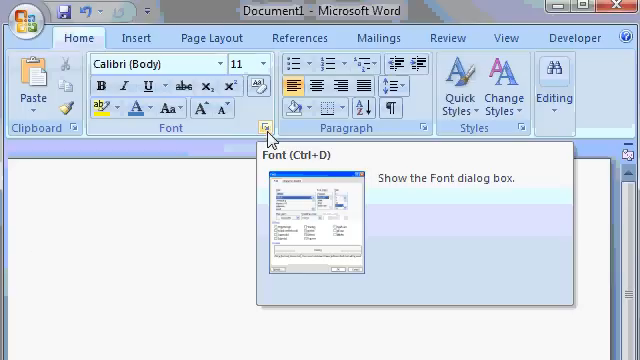
# Open the Font dialog box from the Font group's dialog box launcher.
pyautogui.click(271, 128)
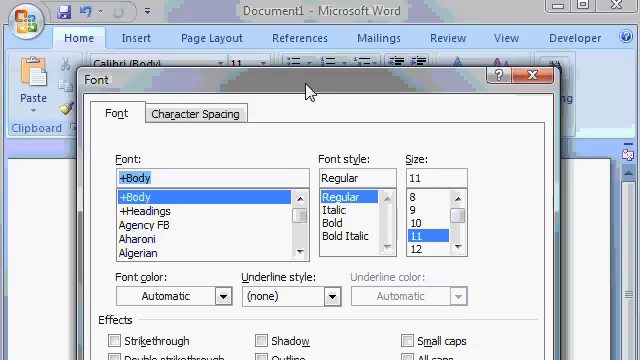